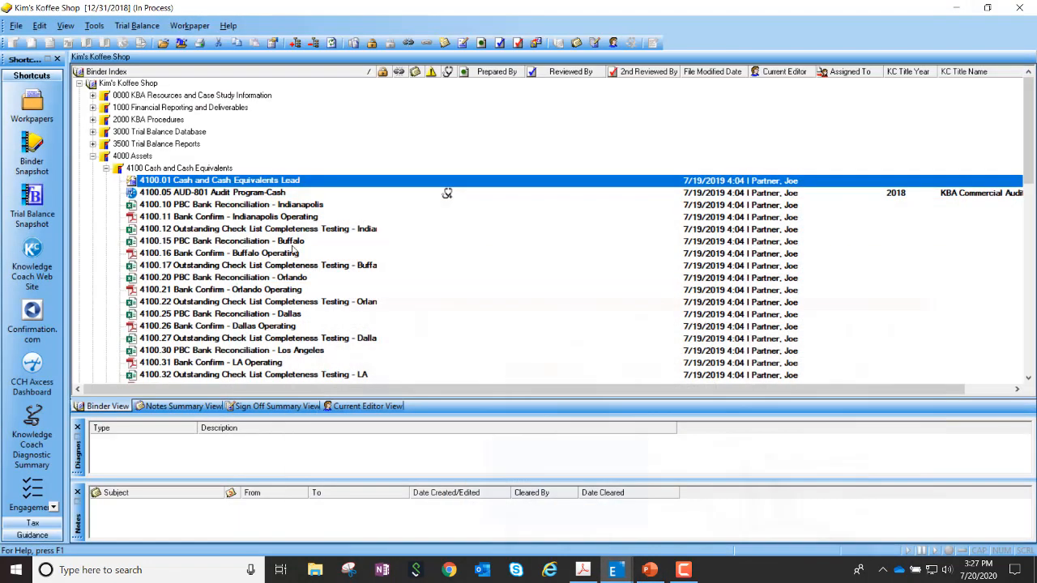
Step: Bring up the context menu for the 4100.01 Cash and Cash Equivalents Lead workpaper
right_click(218, 179)
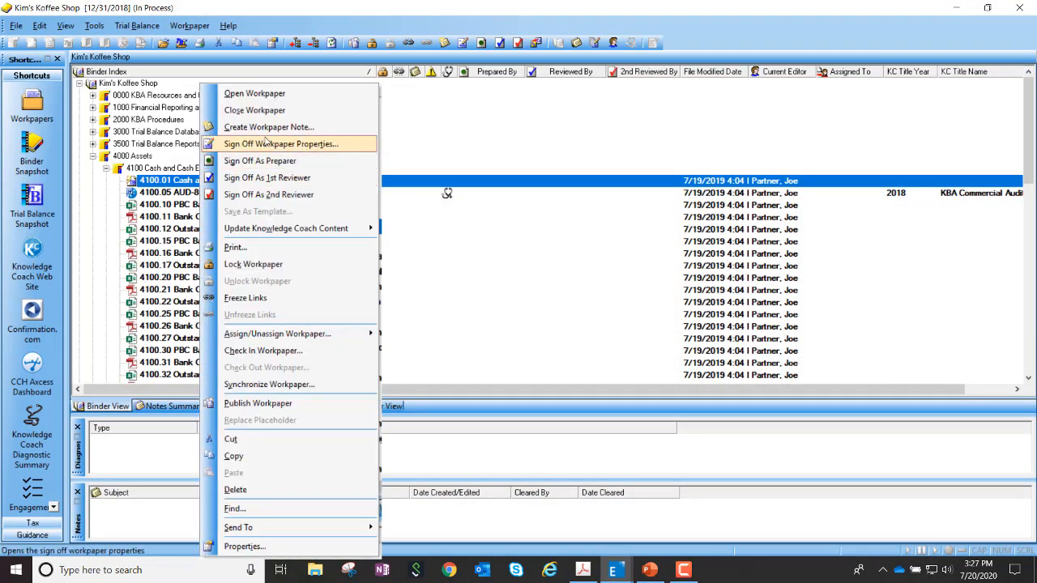
Step: Create a workpaper note 'Indy Account' reading 'Does not reconcil to the TB' and save it
click(269, 126)
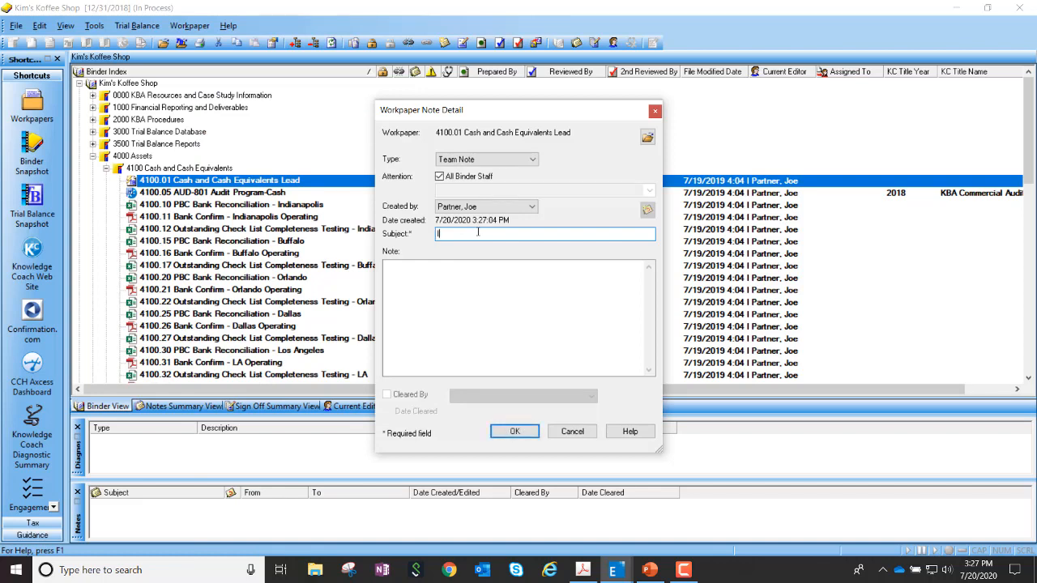
text(Indy Account)
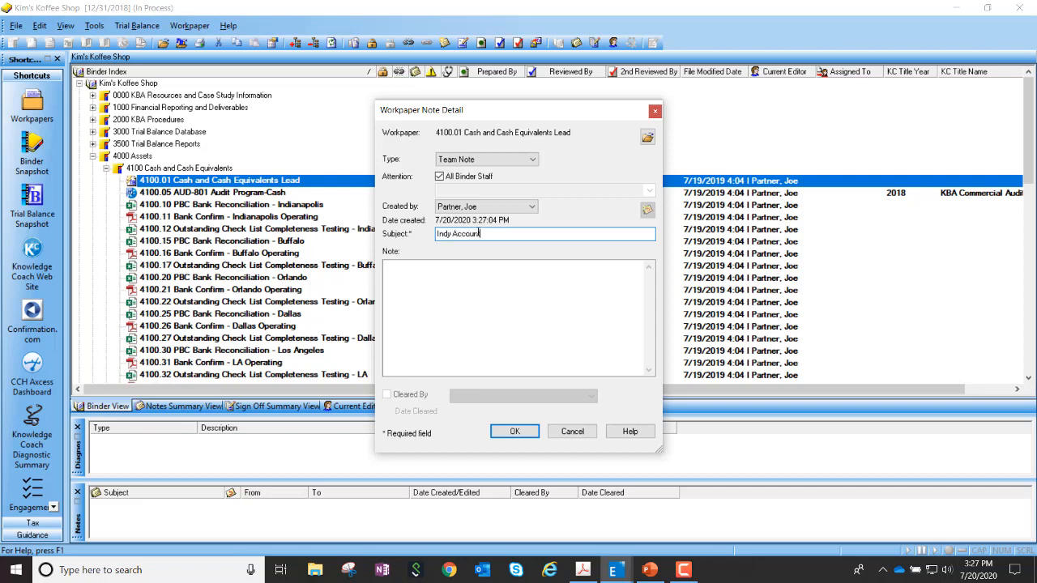
text(Does)
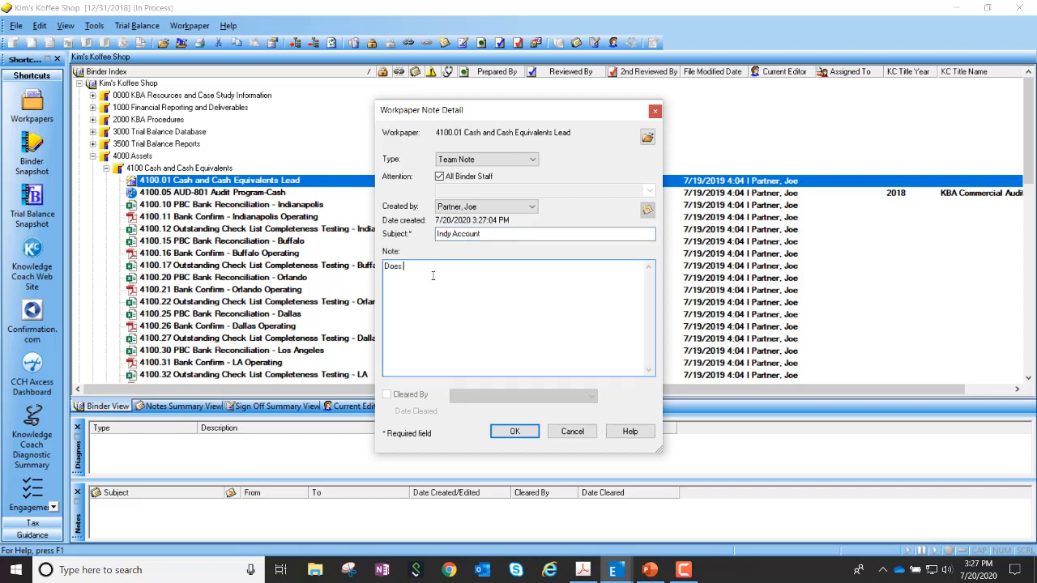
text(not)
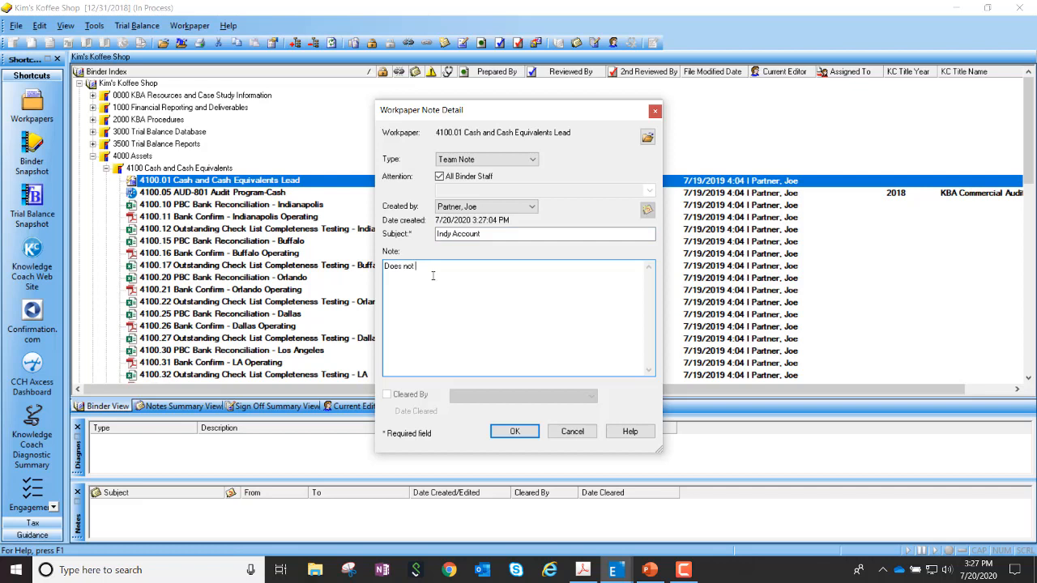
text(reconcil)
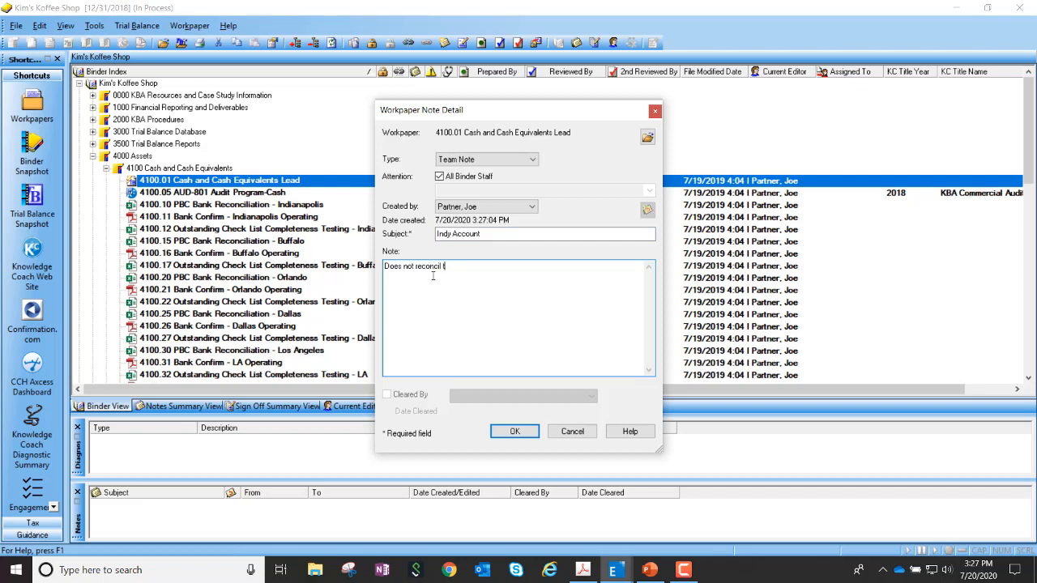
text(to the TB)
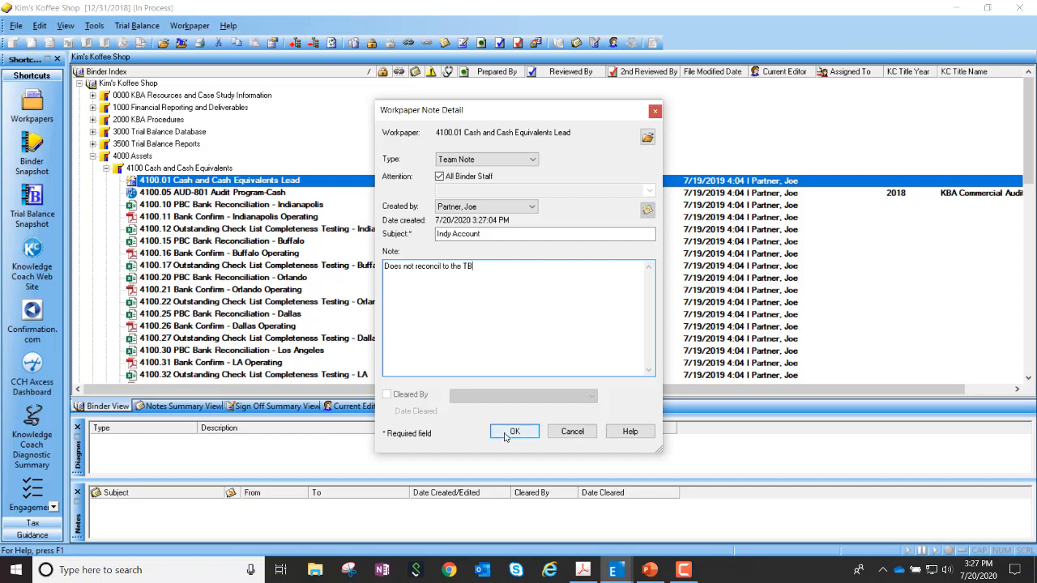
click(515, 431)
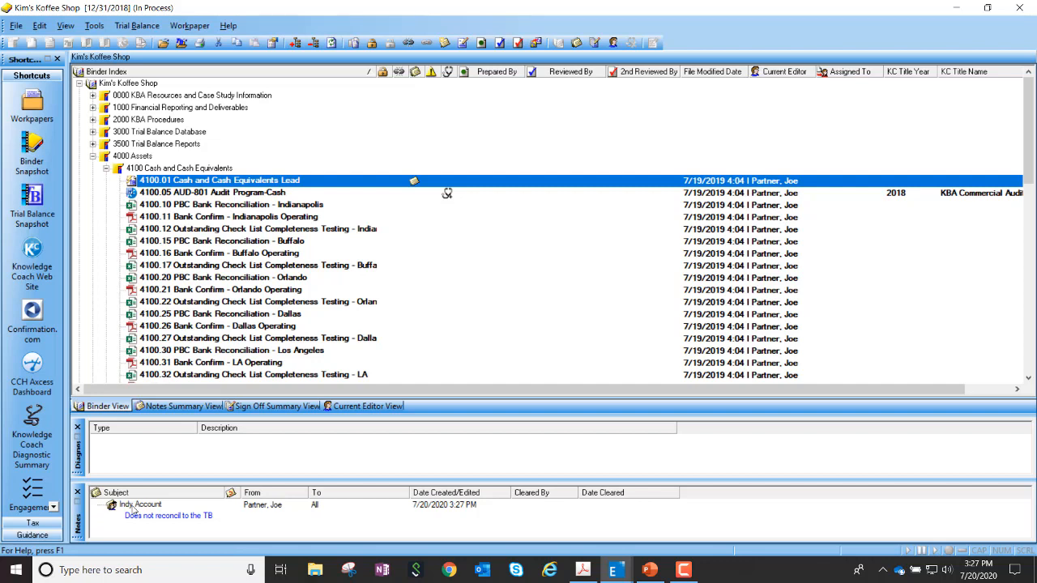
Step: Edit the Indy Account note to correct 'reconcil' to 'reconcile' and save it
right_click(139, 505)
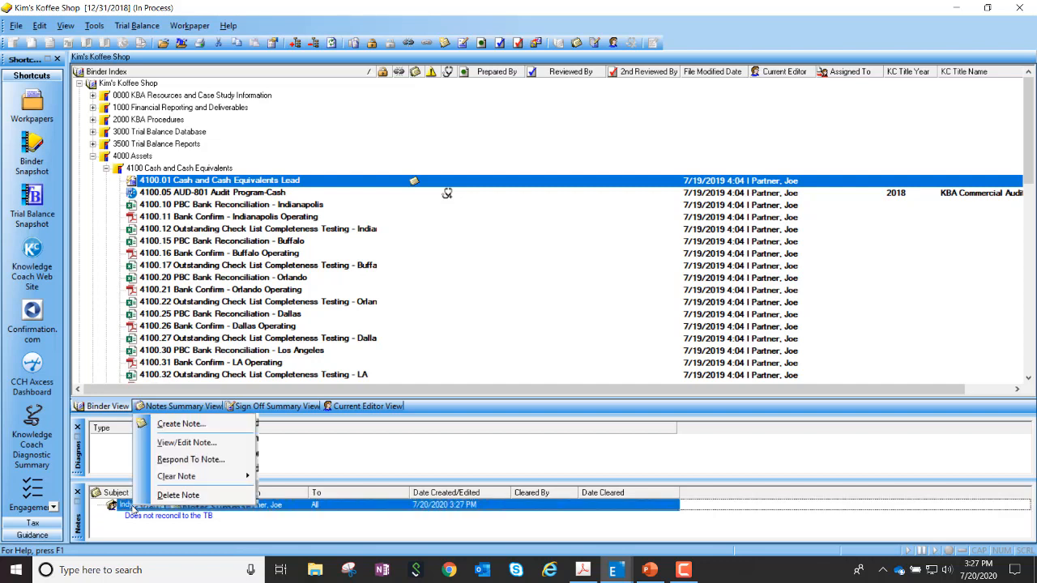
mouse_move(186, 442)
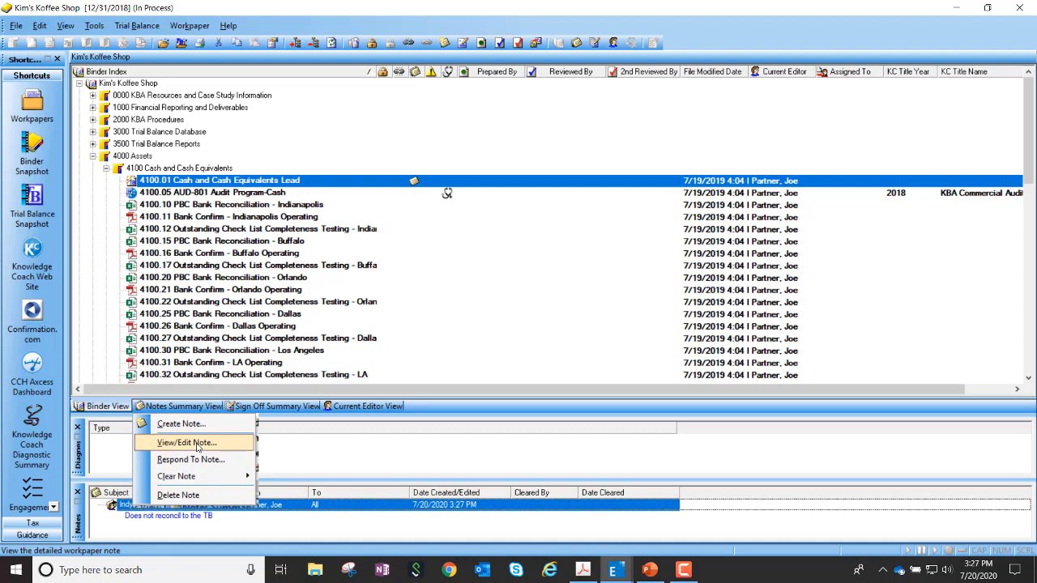
click(186, 442)
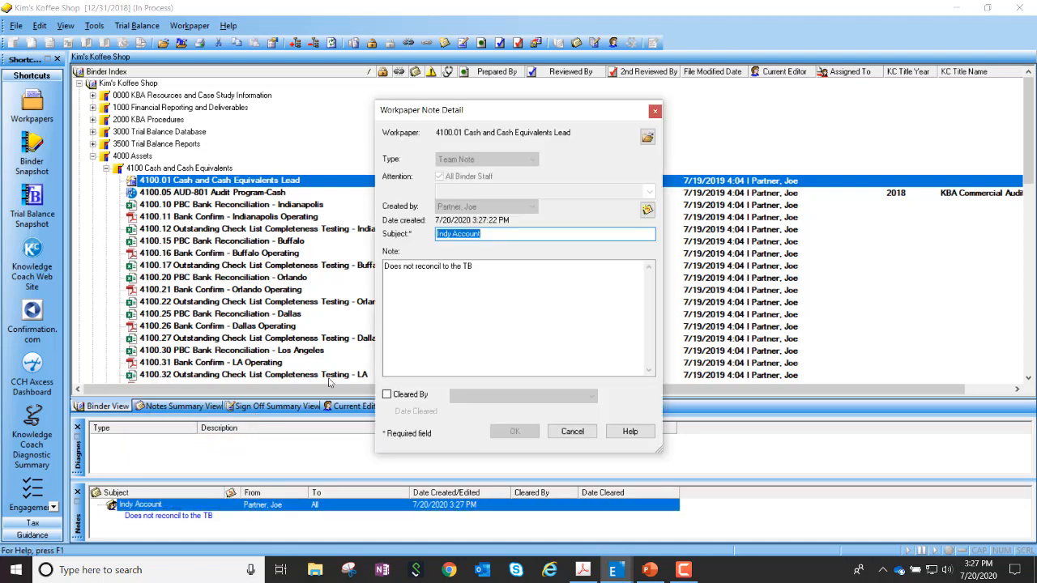
click(450, 360)
text(e)
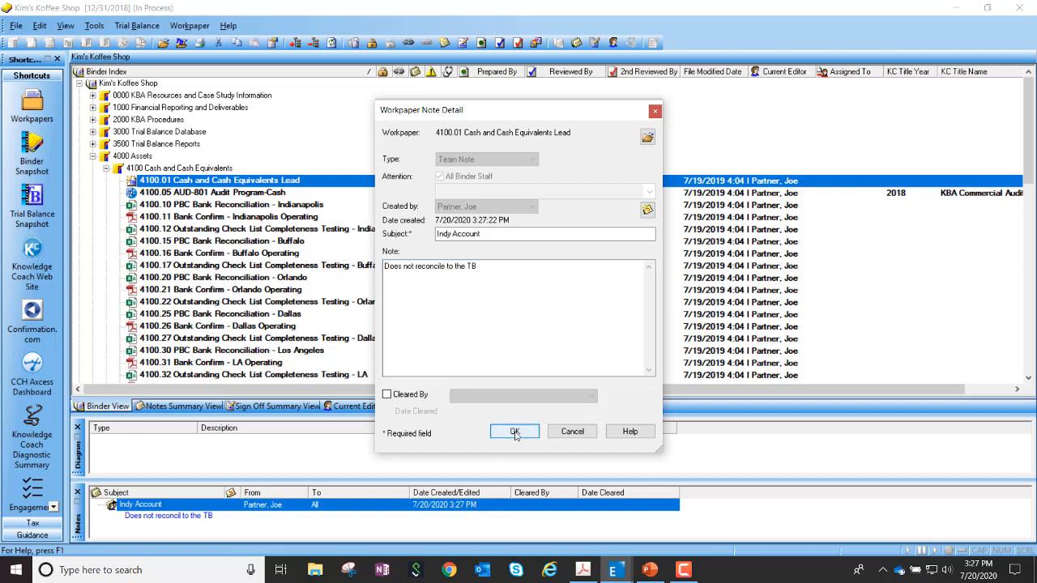
click(515, 431)
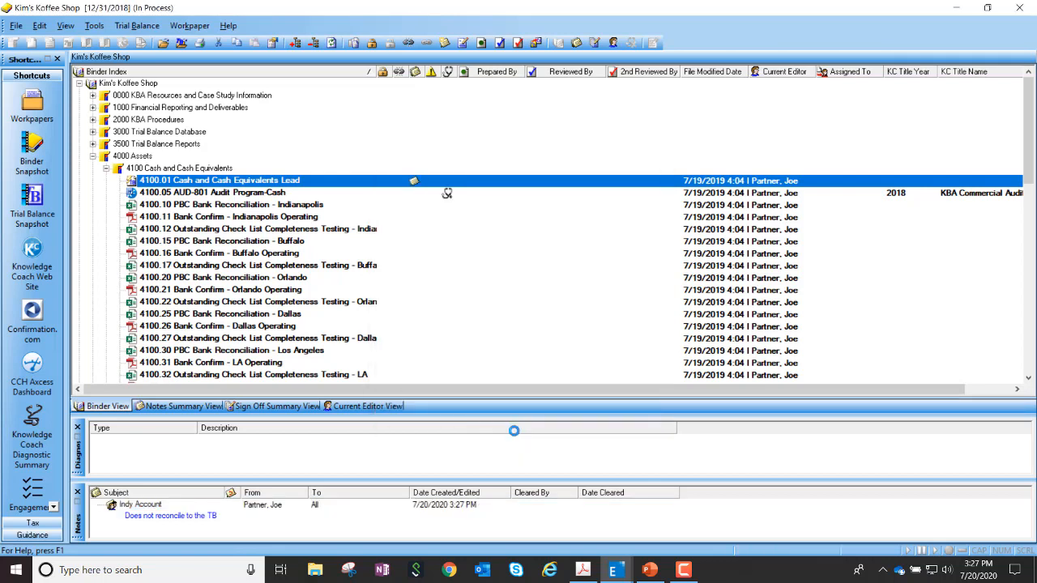